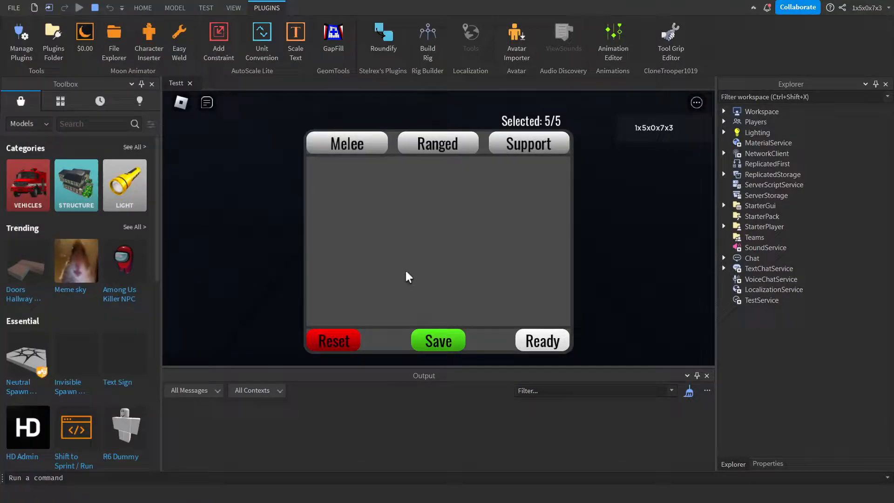
# Browse the Melee and Ranged tabs, then Reset to clear every selected weapon
pyautogui.click(528, 142)
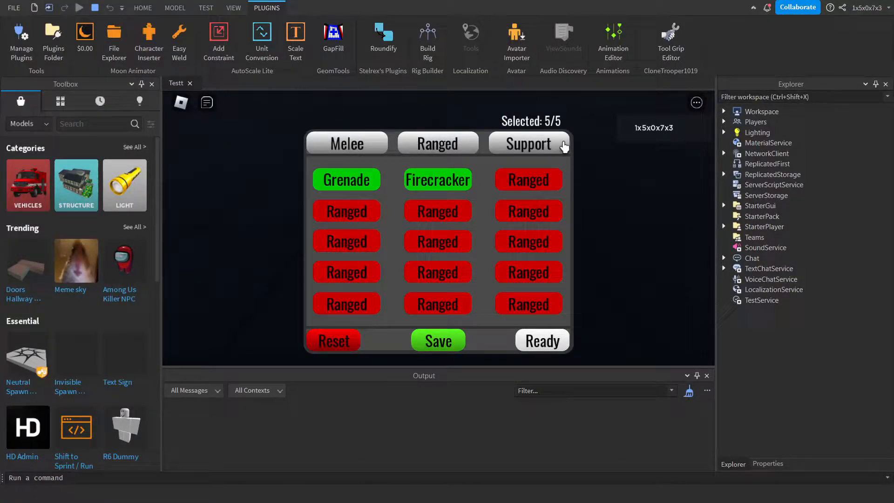
pyautogui.click(347, 142)
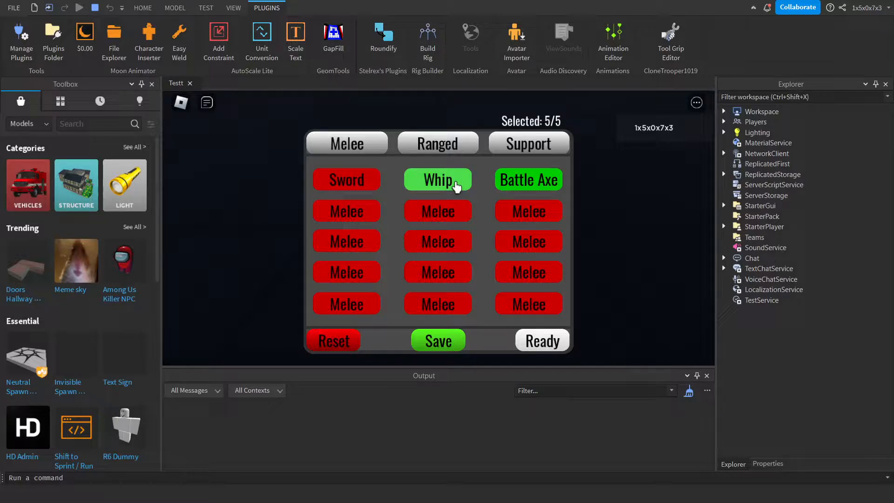
pyautogui.click(438, 180)
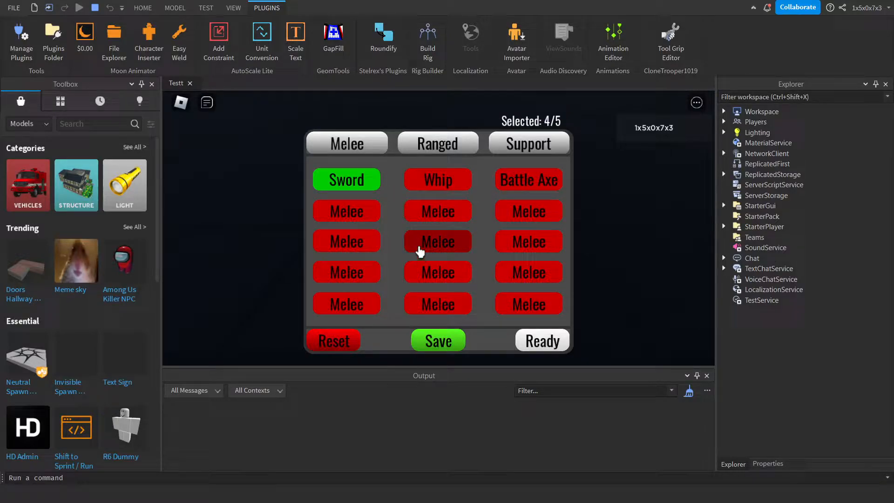
pyautogui.click(438, 143)
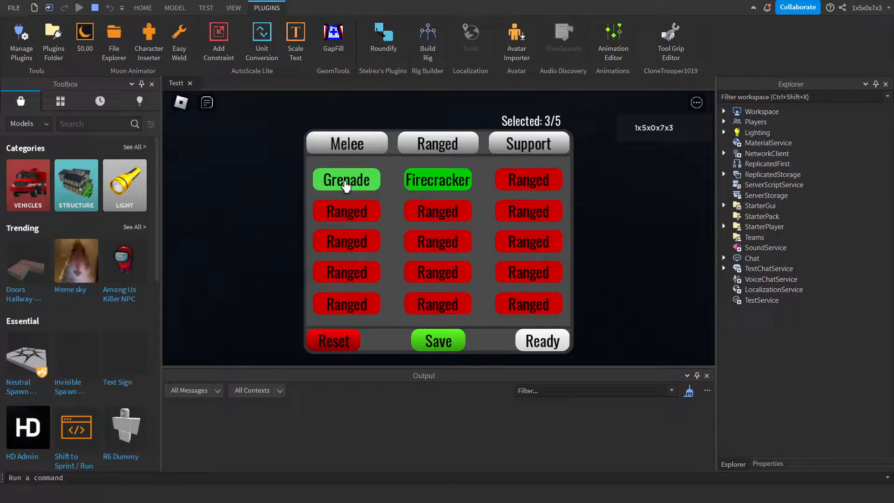
pyautogui.click(346, 143)
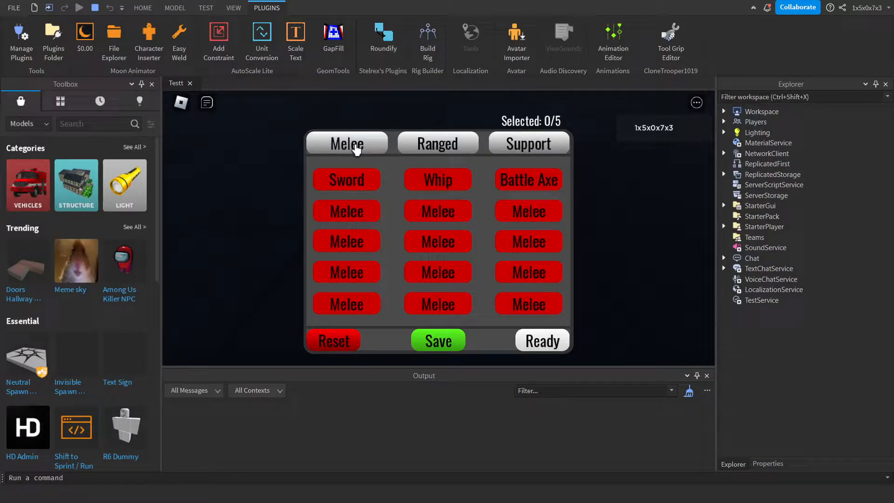
# Pick Whip, Grenade and Firecracker so Selected reads 5/5
pyautogui.click(438, 179)
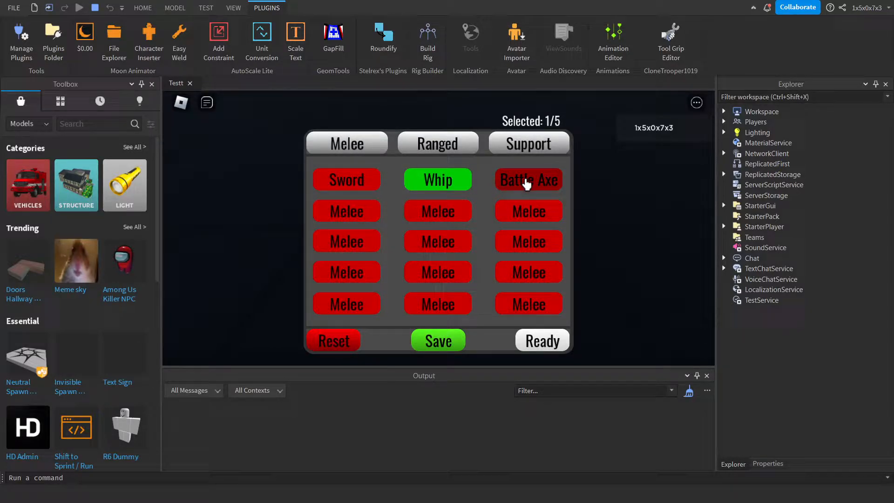
pyautogui.click(438, 143)
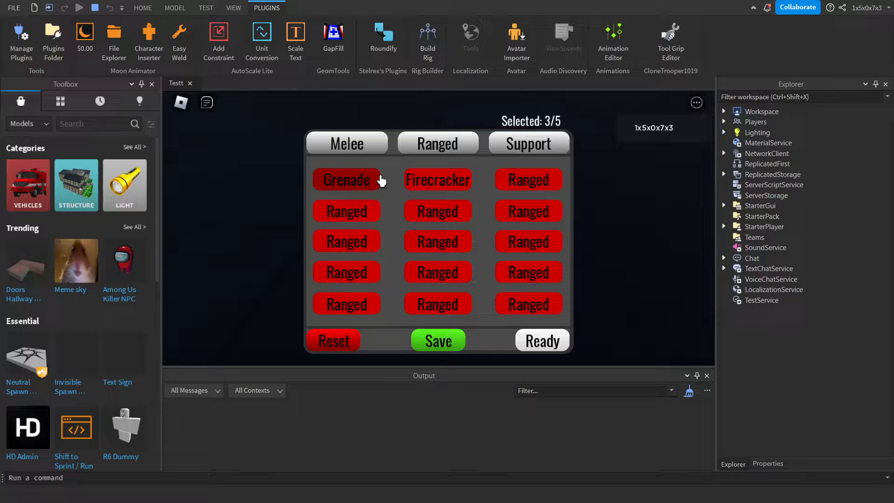
pyautogui.click(437, 179)
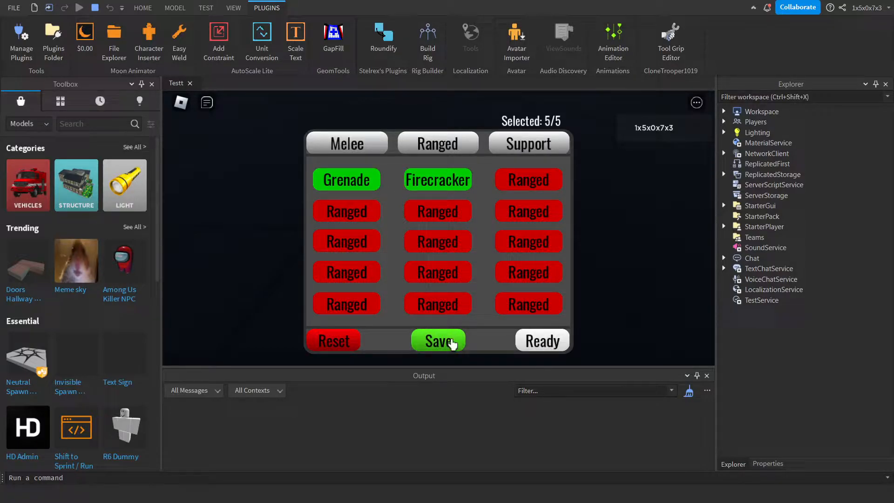
# Save the five-weapon loadout, stop the playtest and start a fresh one
pyautogui.click(438, 341)
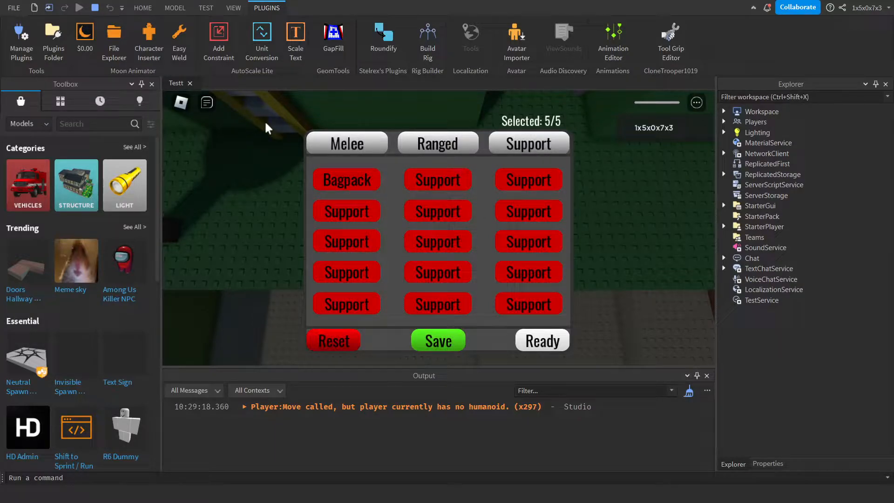
pyautogui.click(142, 7)
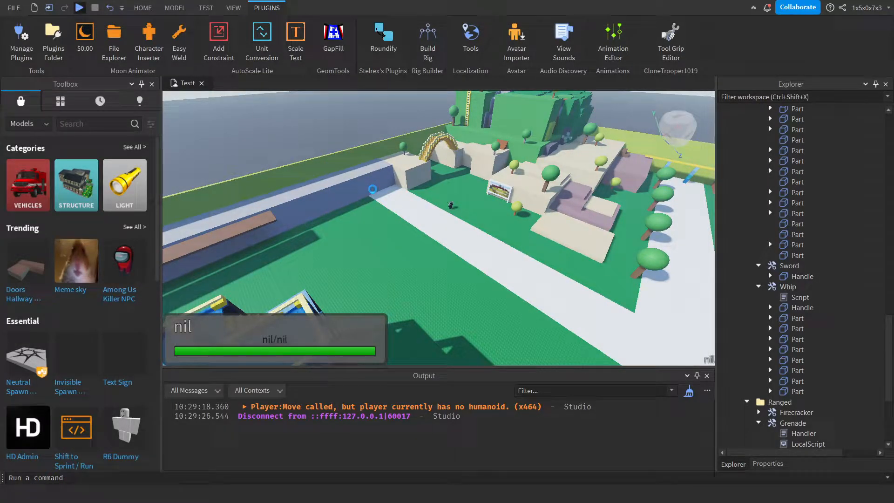
pyautogui.click(79, 7)
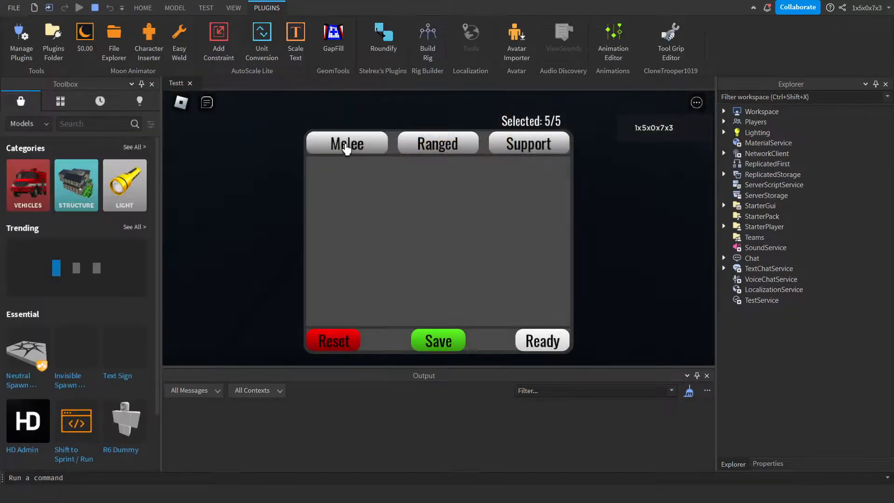
# Verify the saved picks under Melee, then Ready to spawn with Firecracker, Grenade and Whip
pyautogui.click(528, 143)
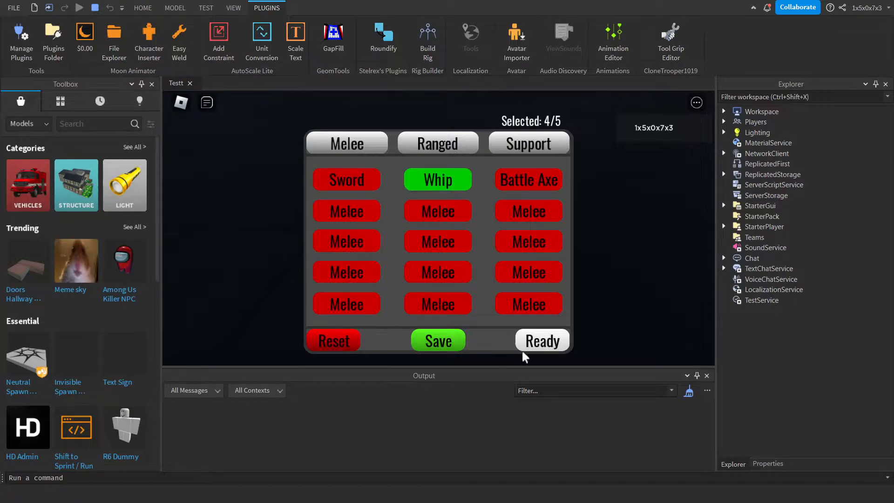
pyautogui.click(540, 341)
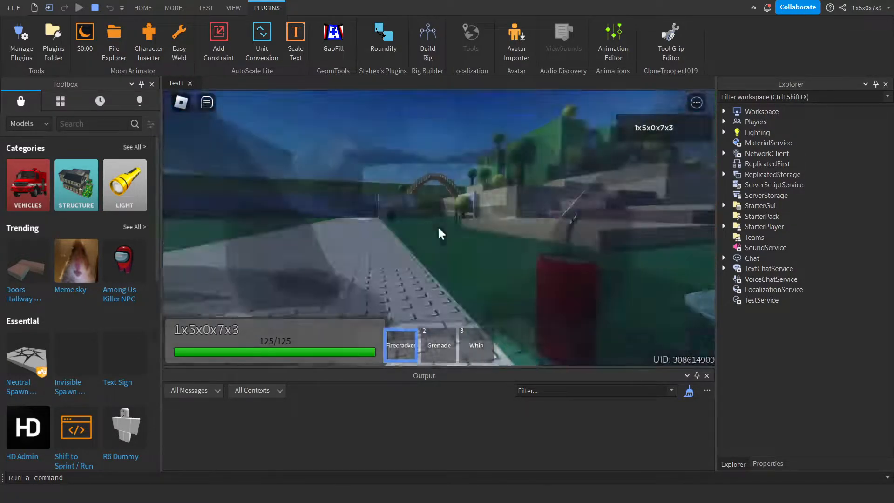